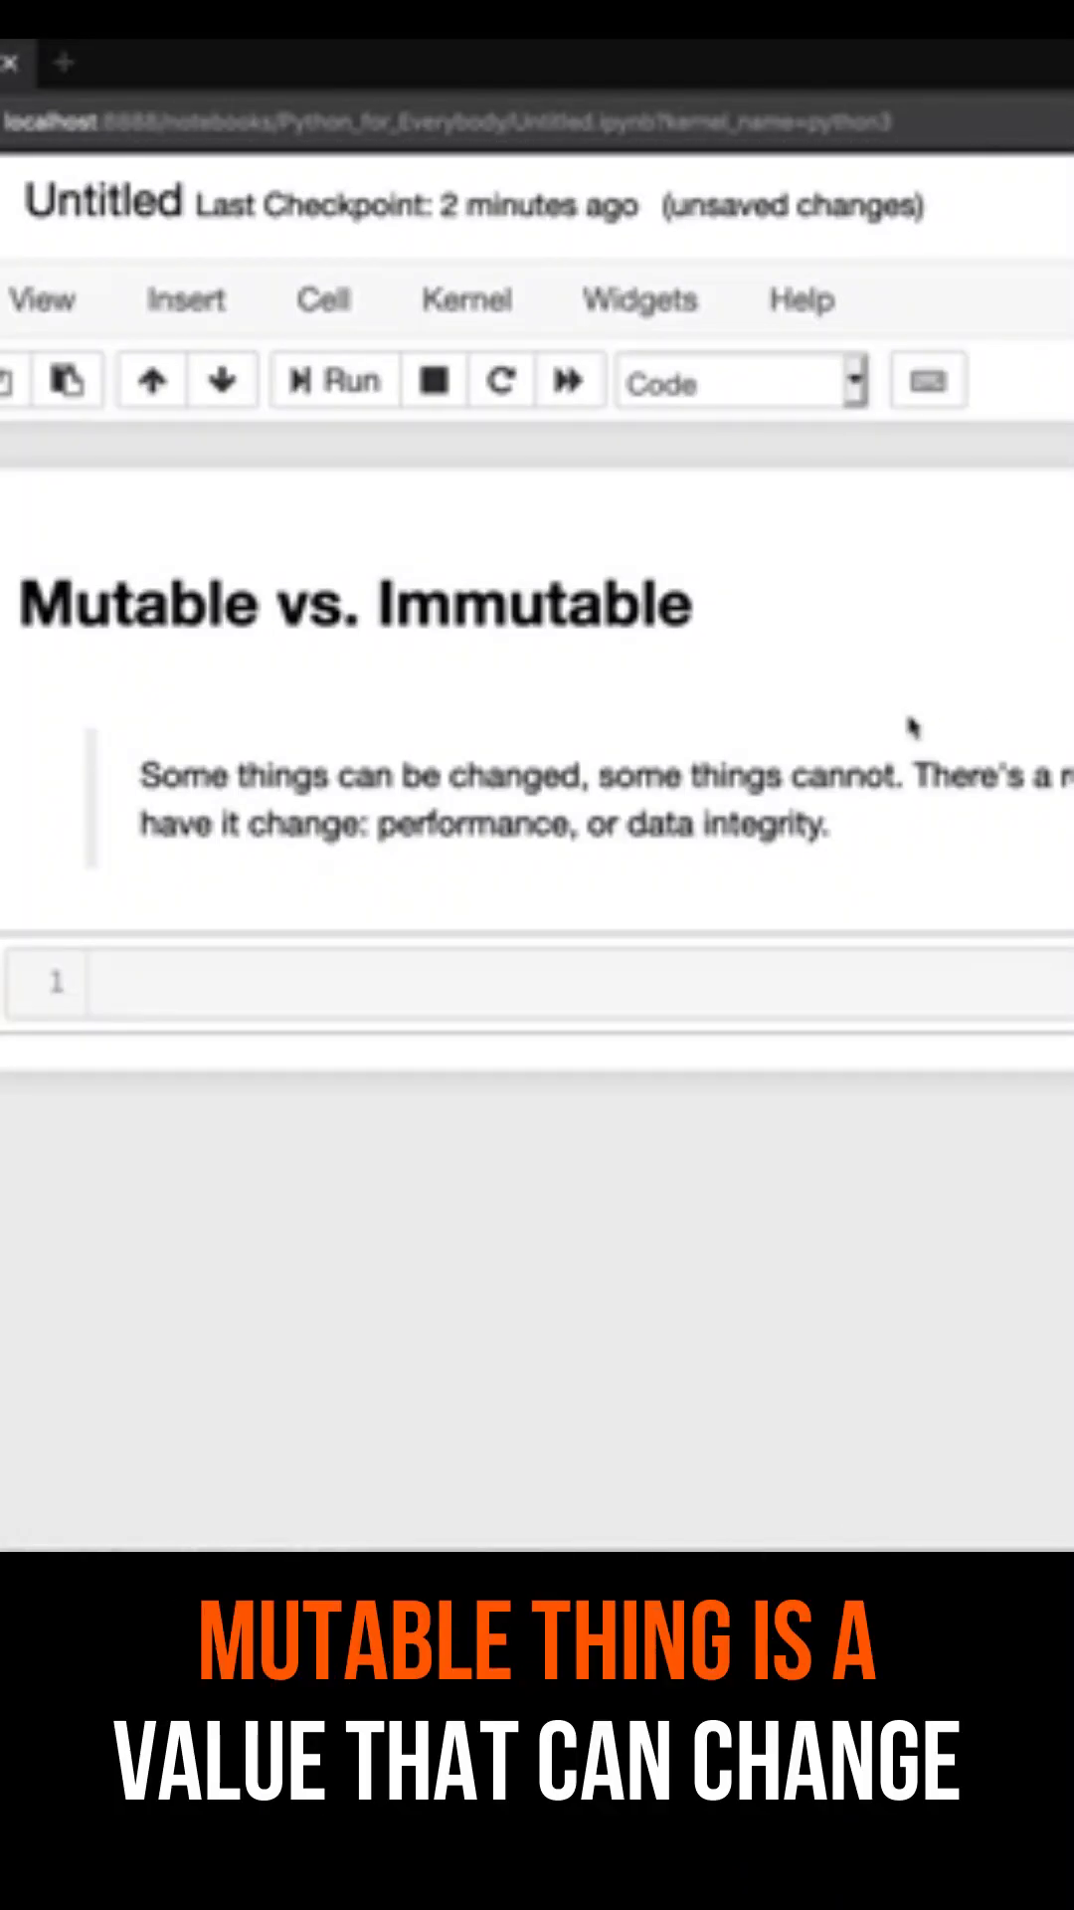
# - Start the list assignment food = [''] in the empty code cell
pyautogui.click(537, 982)
pyautogui.write("food = ['")
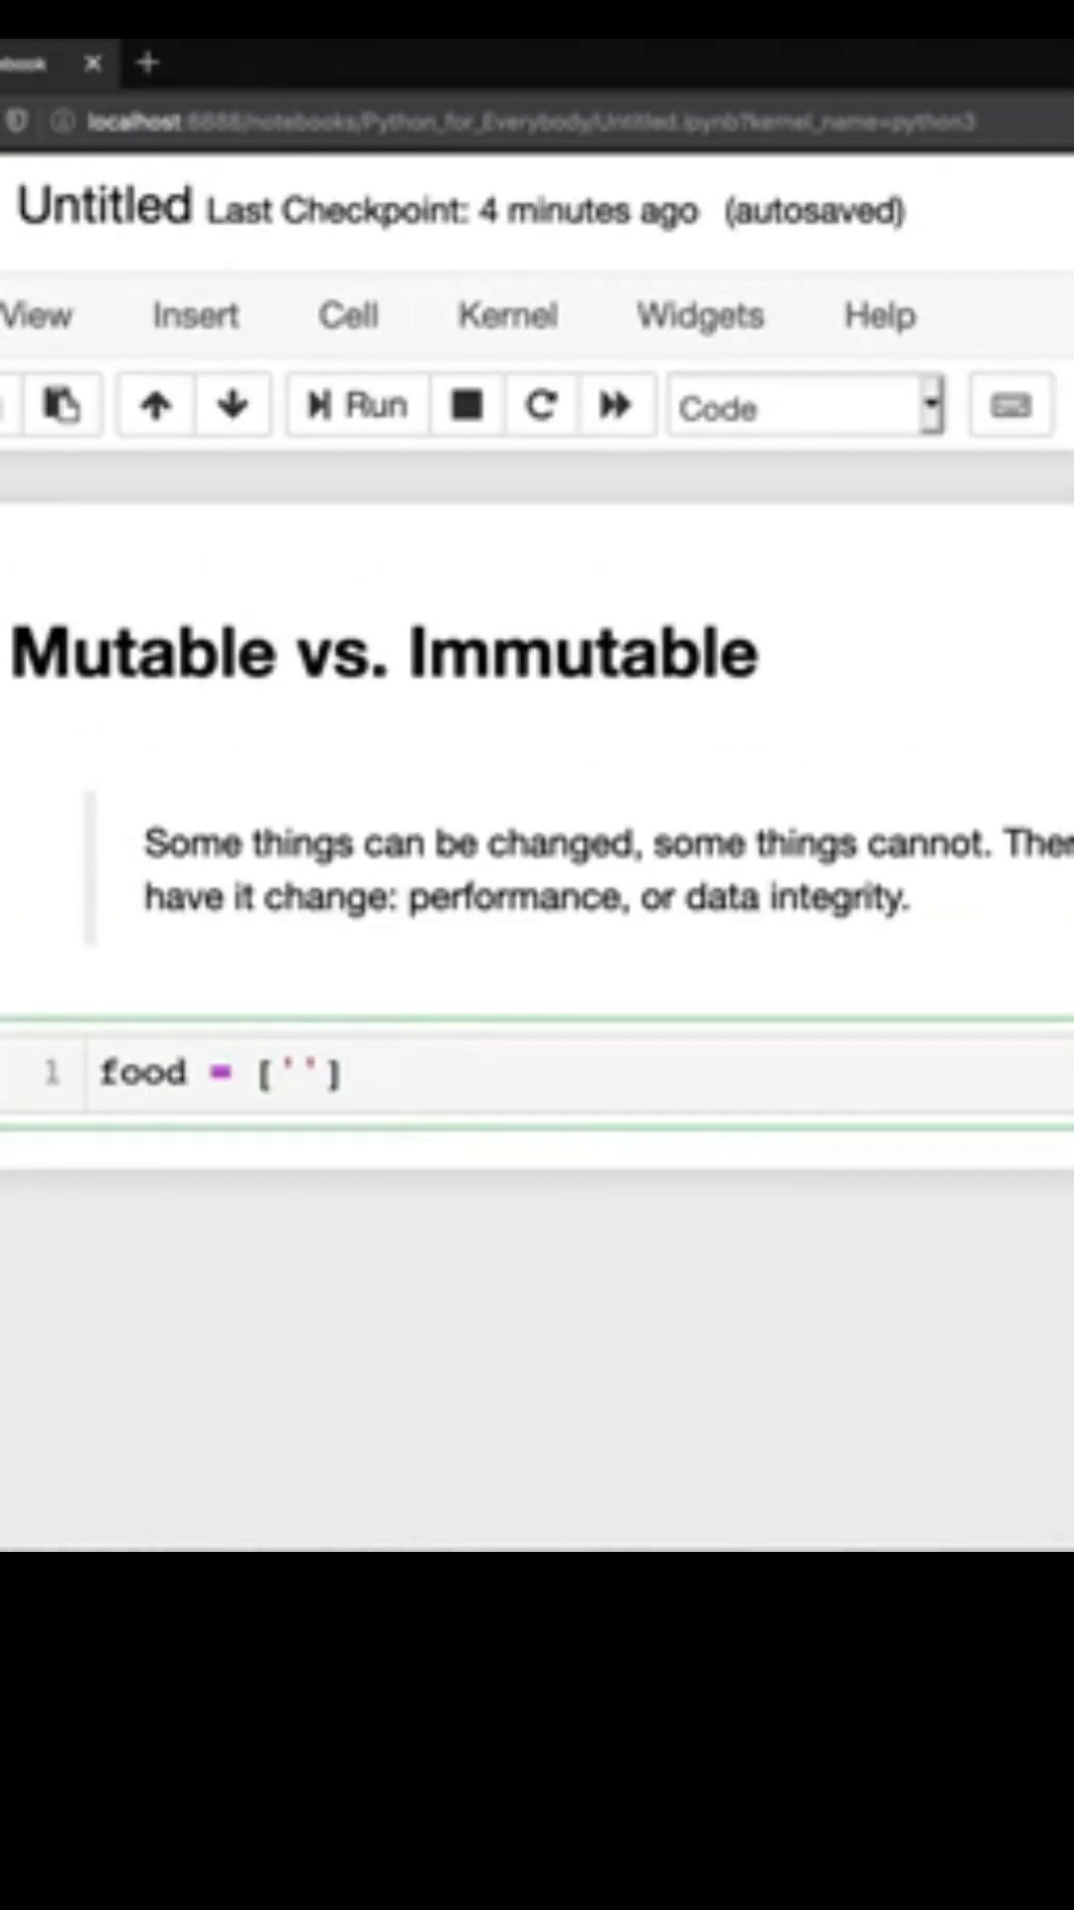
# - Fill the food list with 'Eggs', 'Milk', 'Bread' and start a new cell with food
pyautogui.write("'Eggs', 'Milk',")
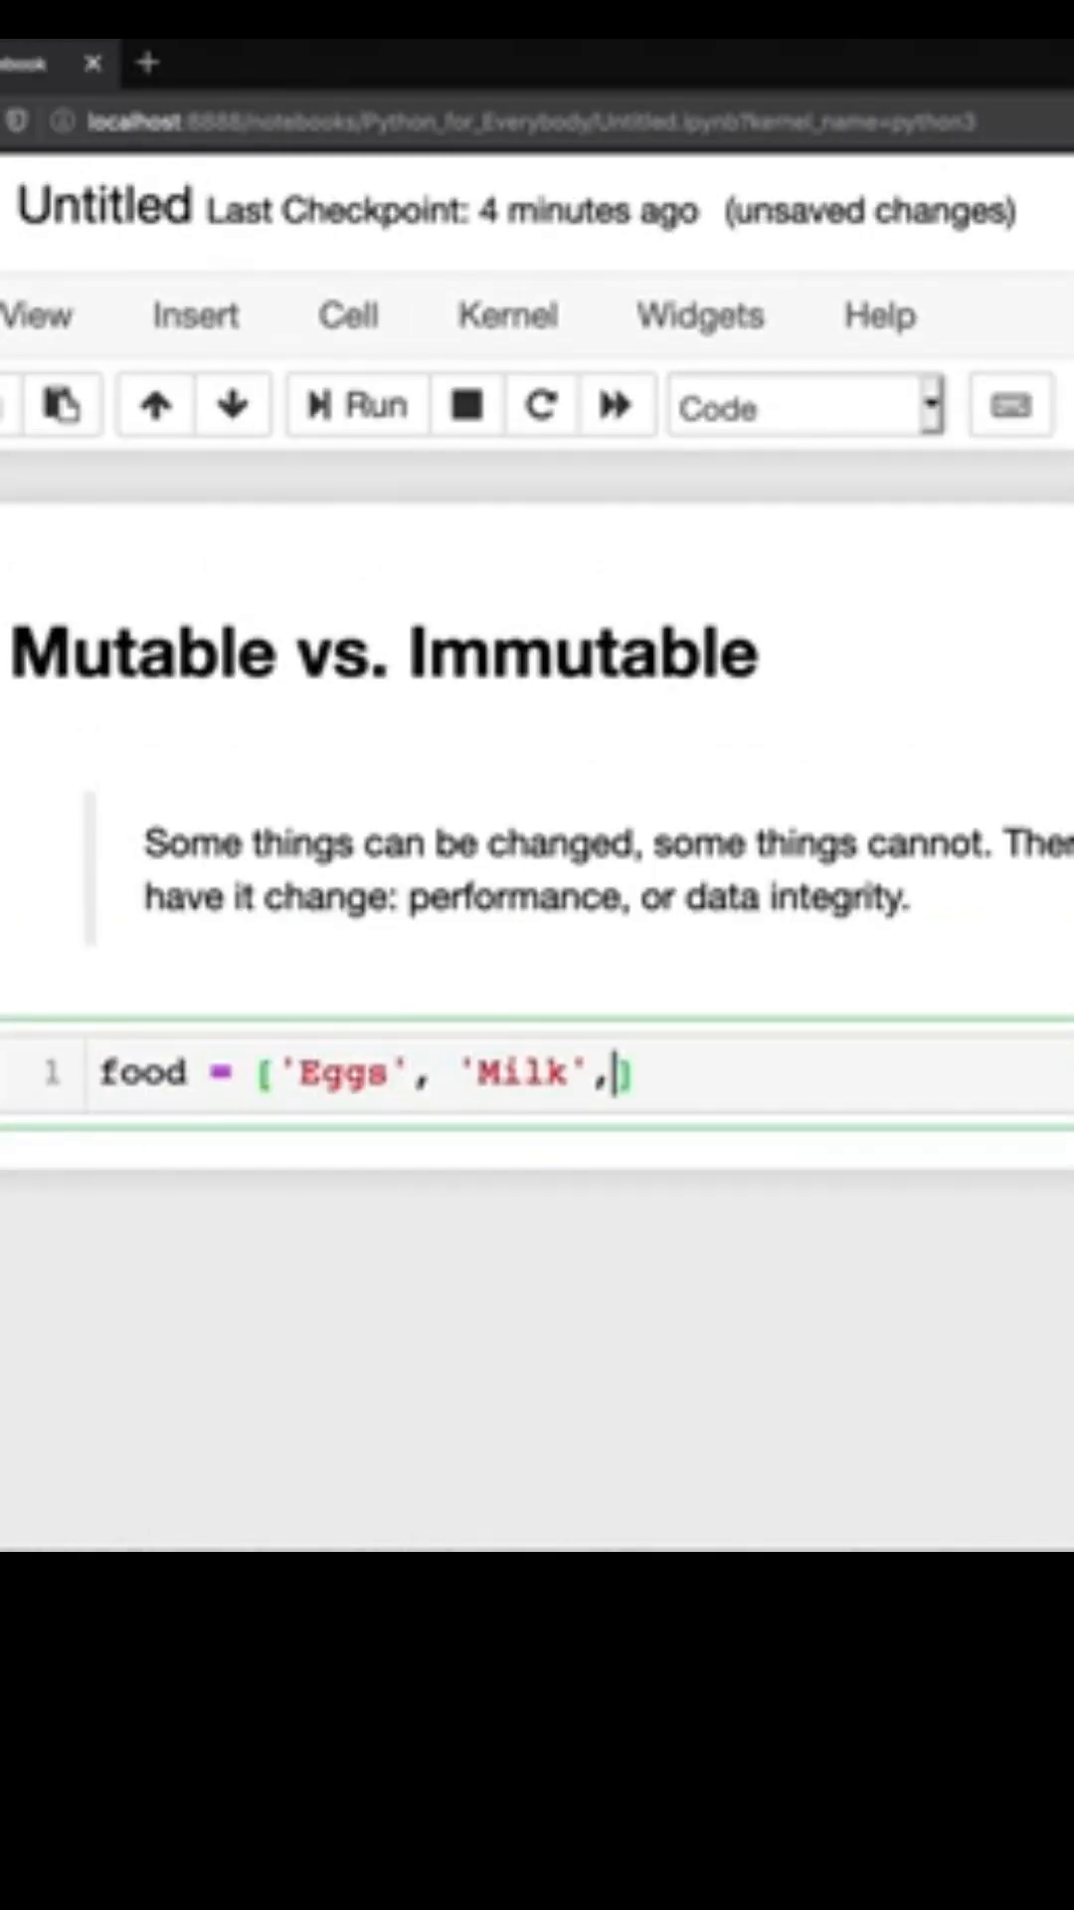
pyautogui.write("'Bread'")
pyautogui.write('food')
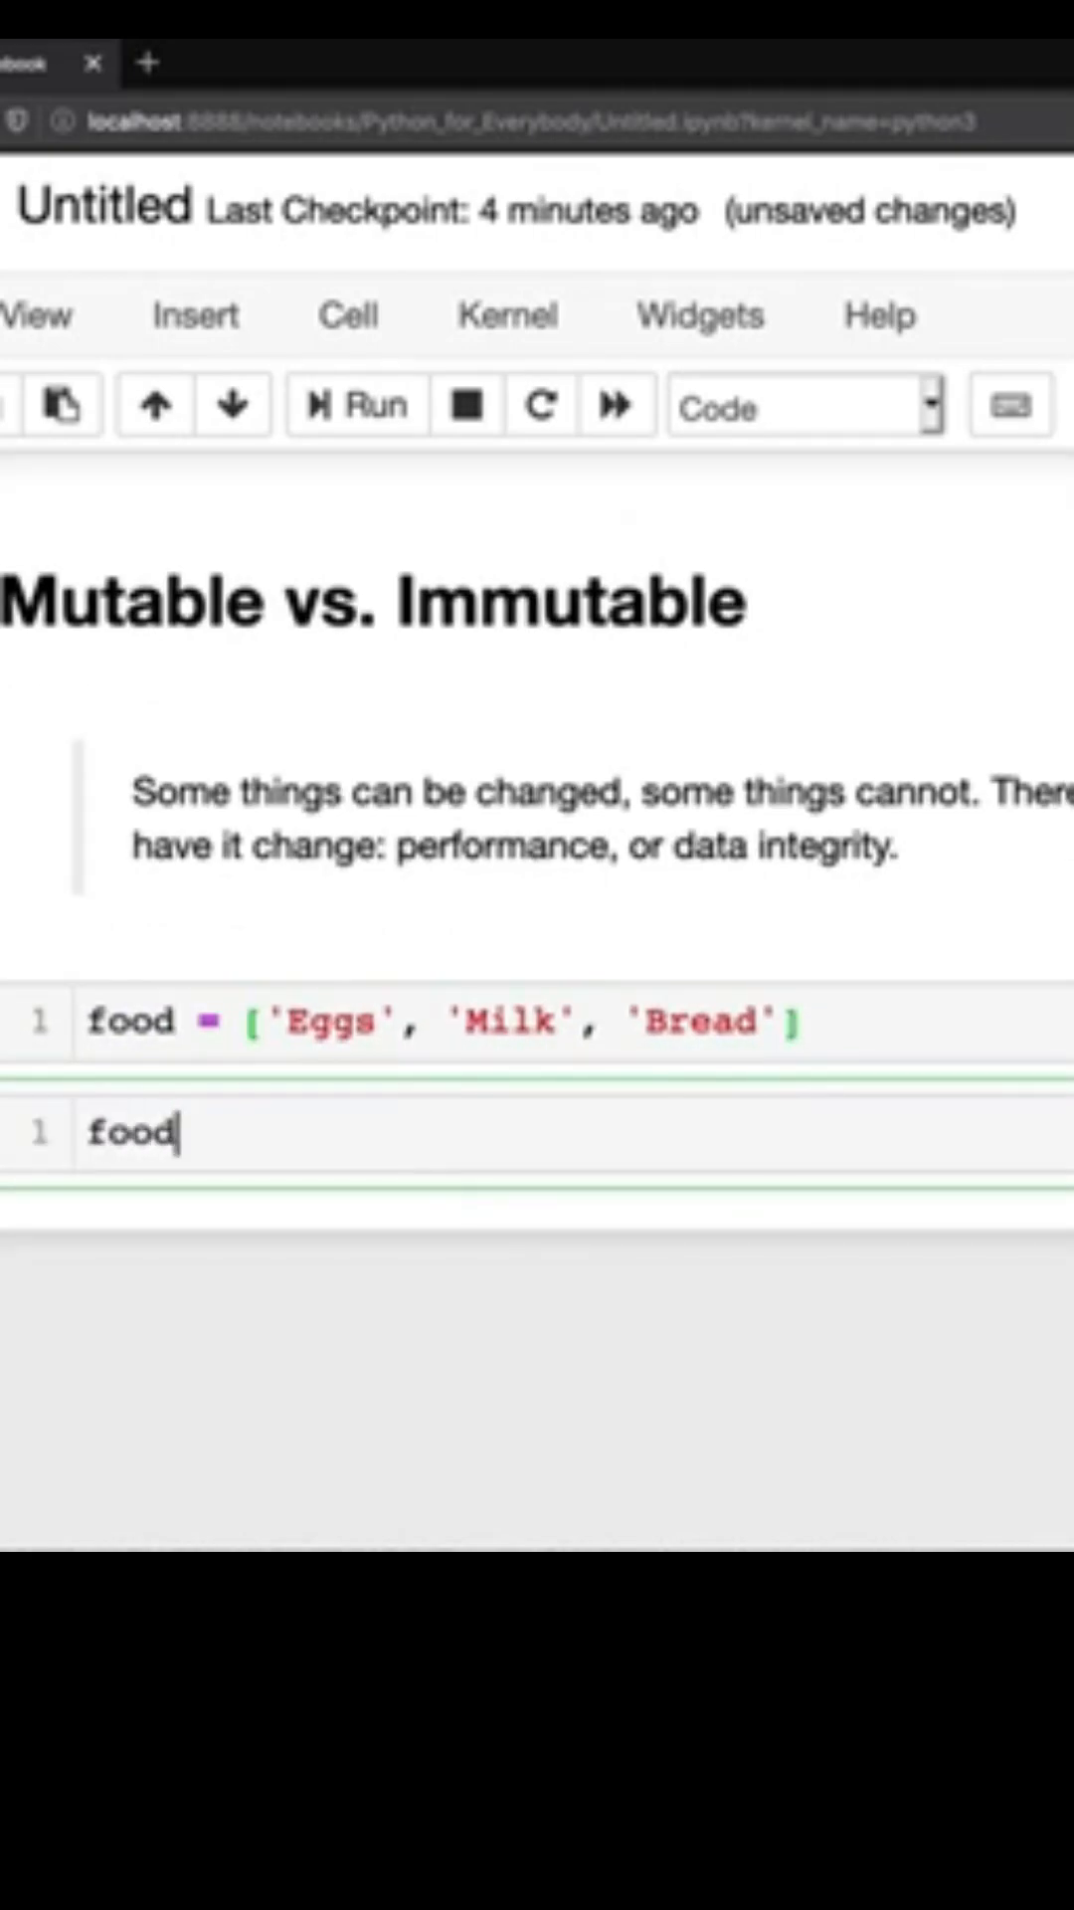
# - Write food.append("Chocolate") in the second cell using Tab completion
pyautogui.write('.')
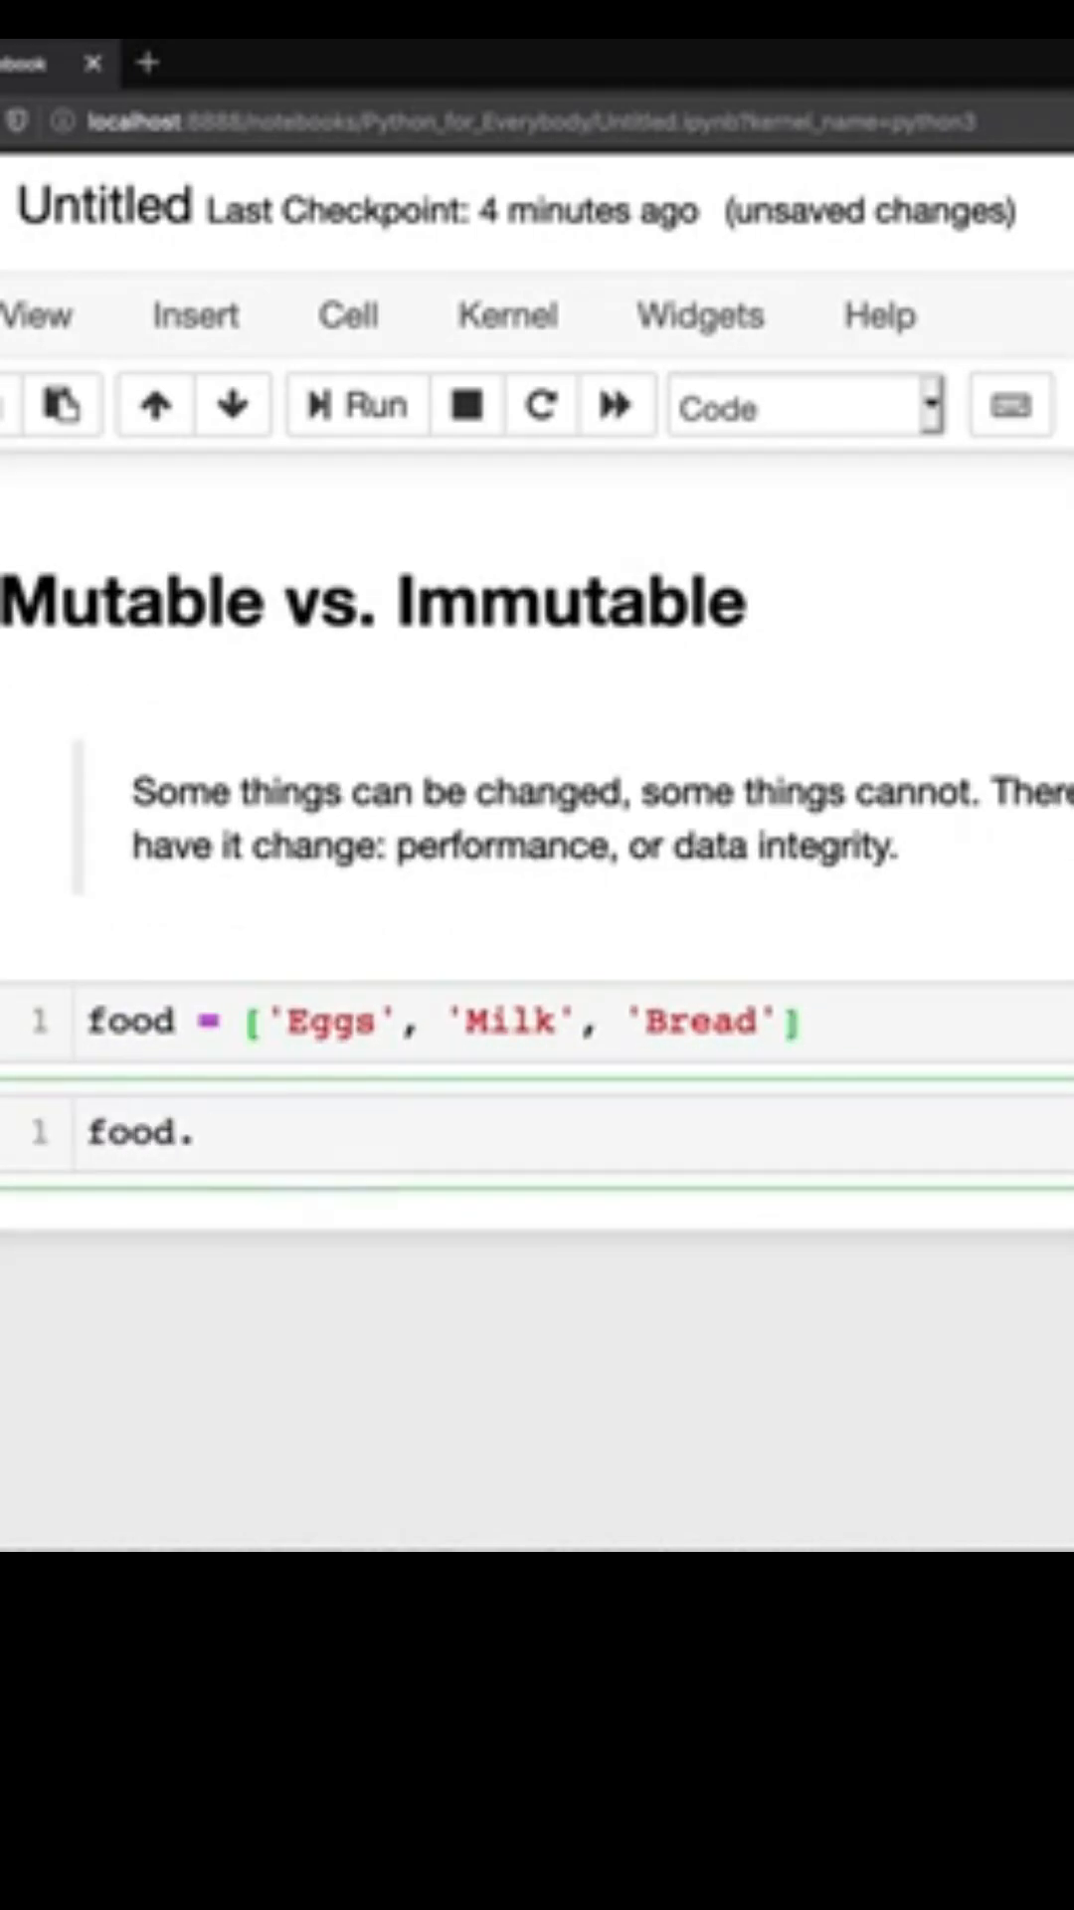
pyautogui.press('tab')
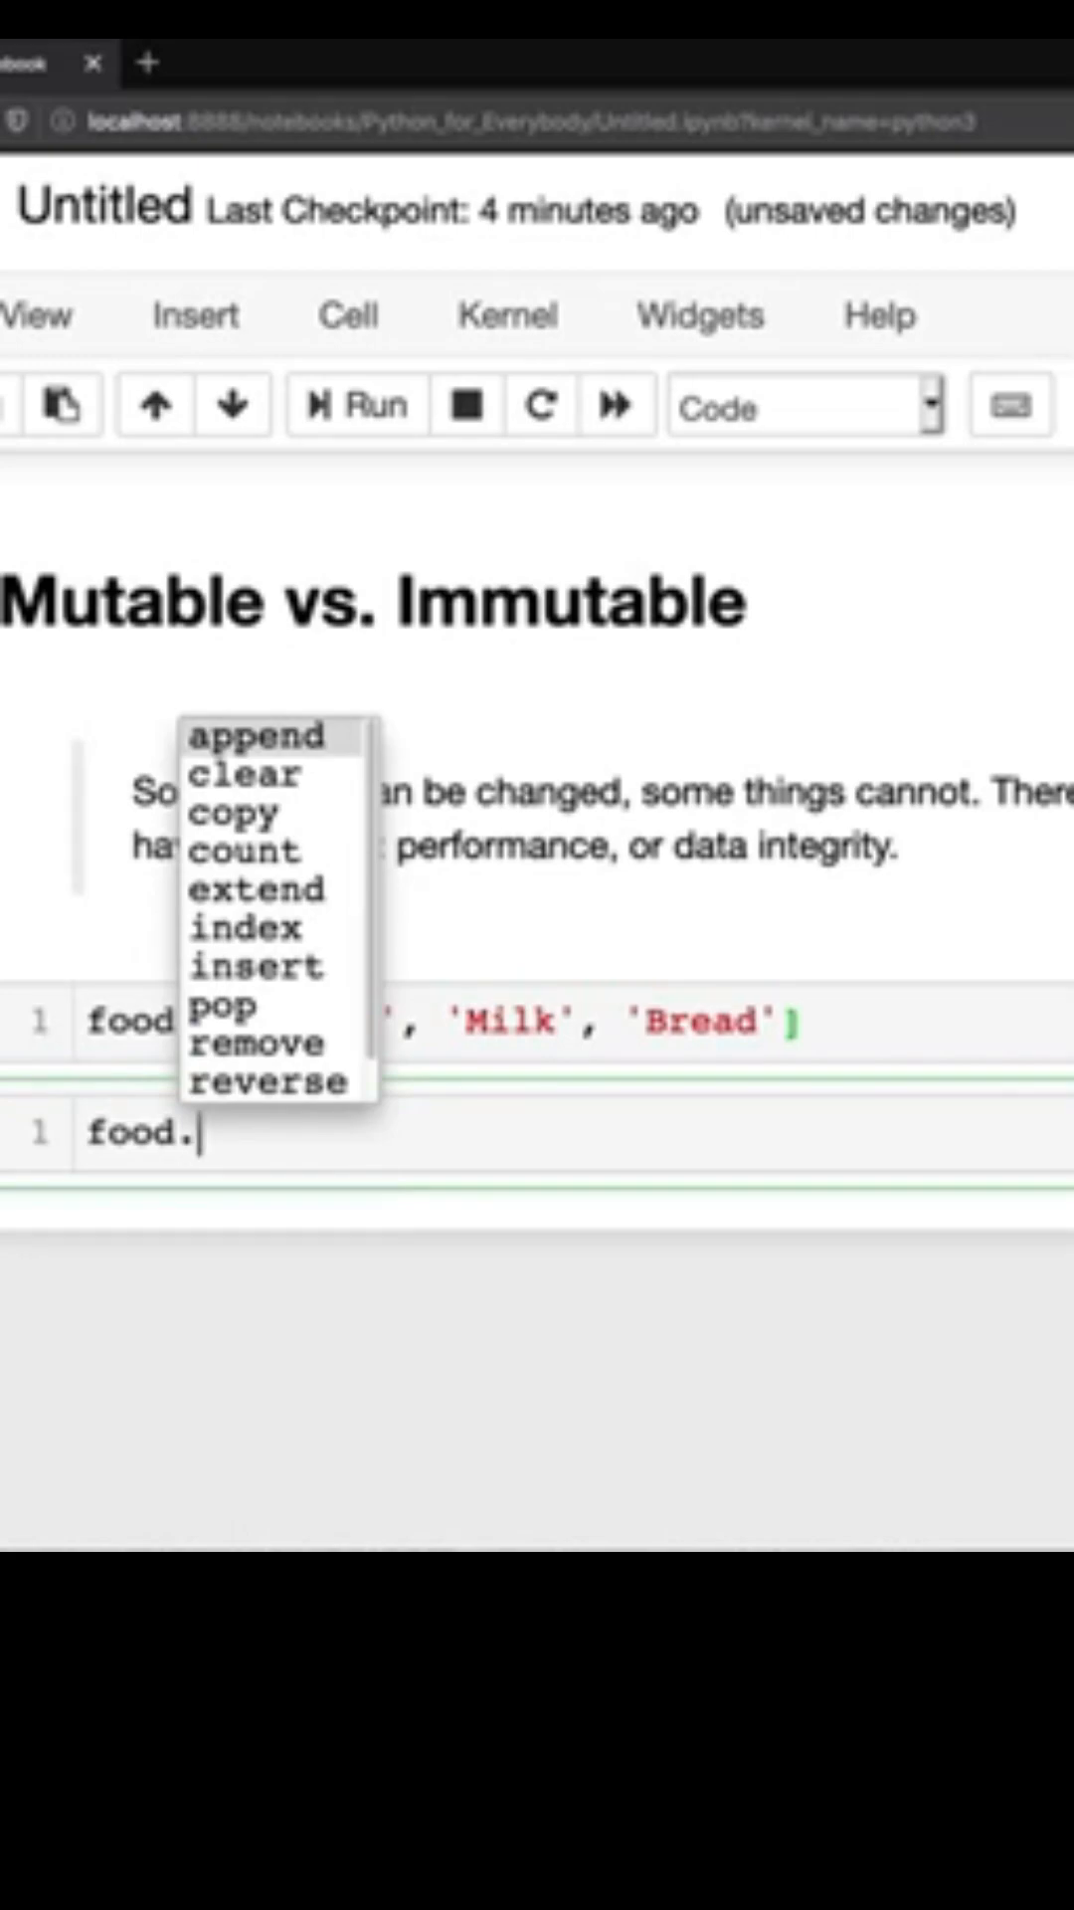
pyautogui.click(250, 734)
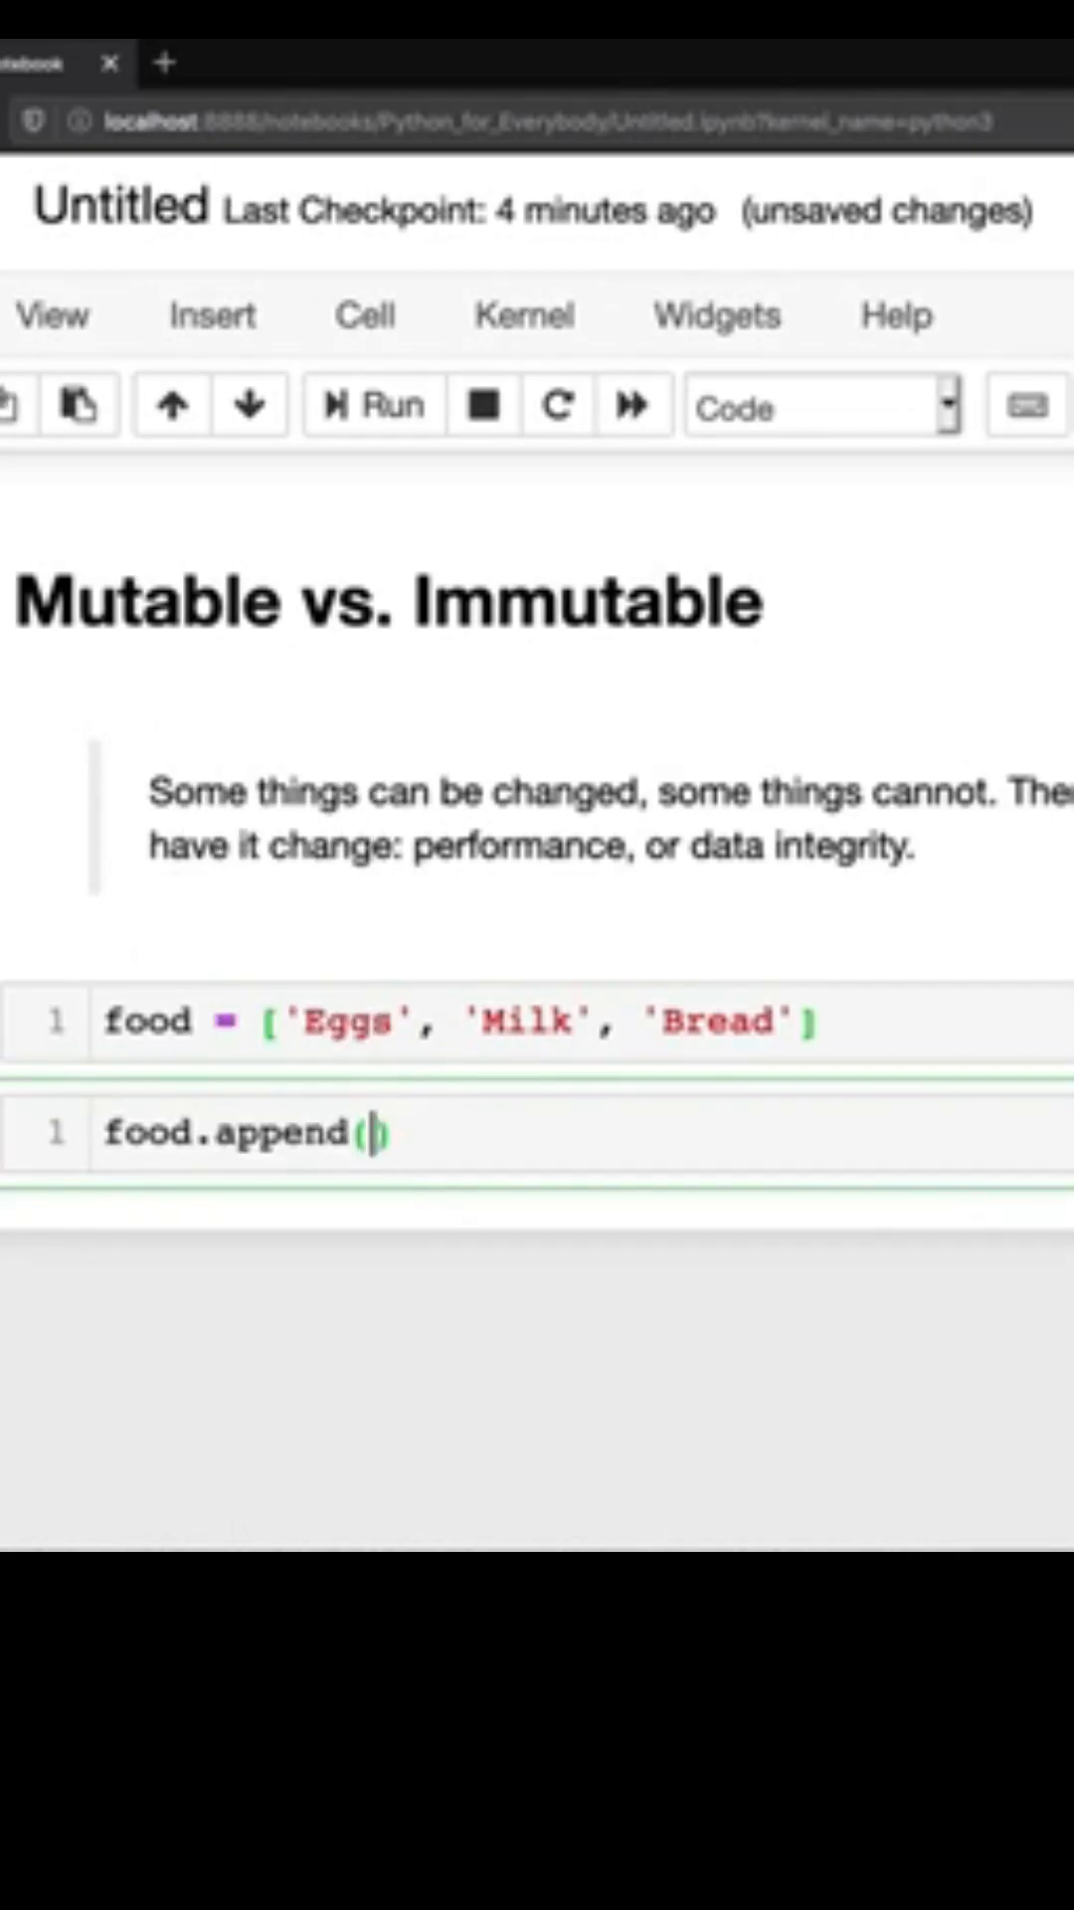
pyautogui.write('""')
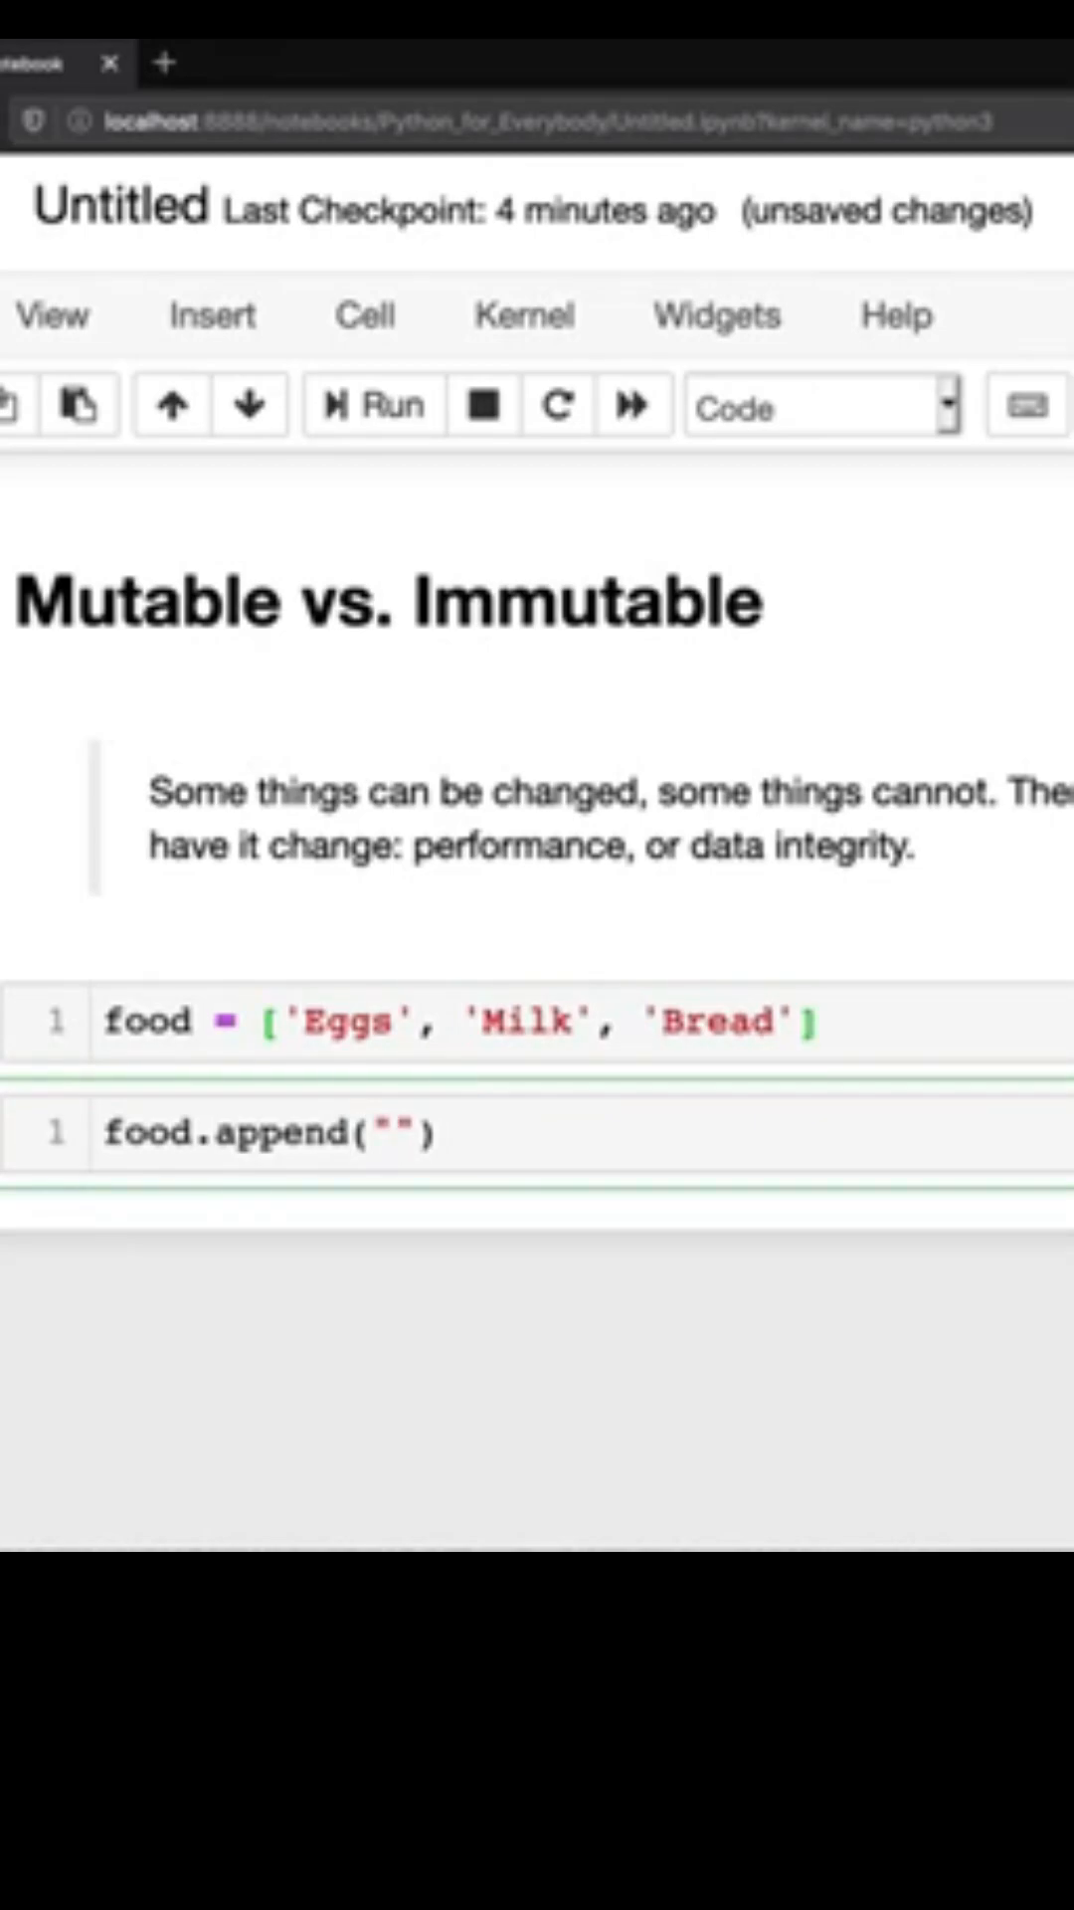
pyautogui.write('Chocolate')
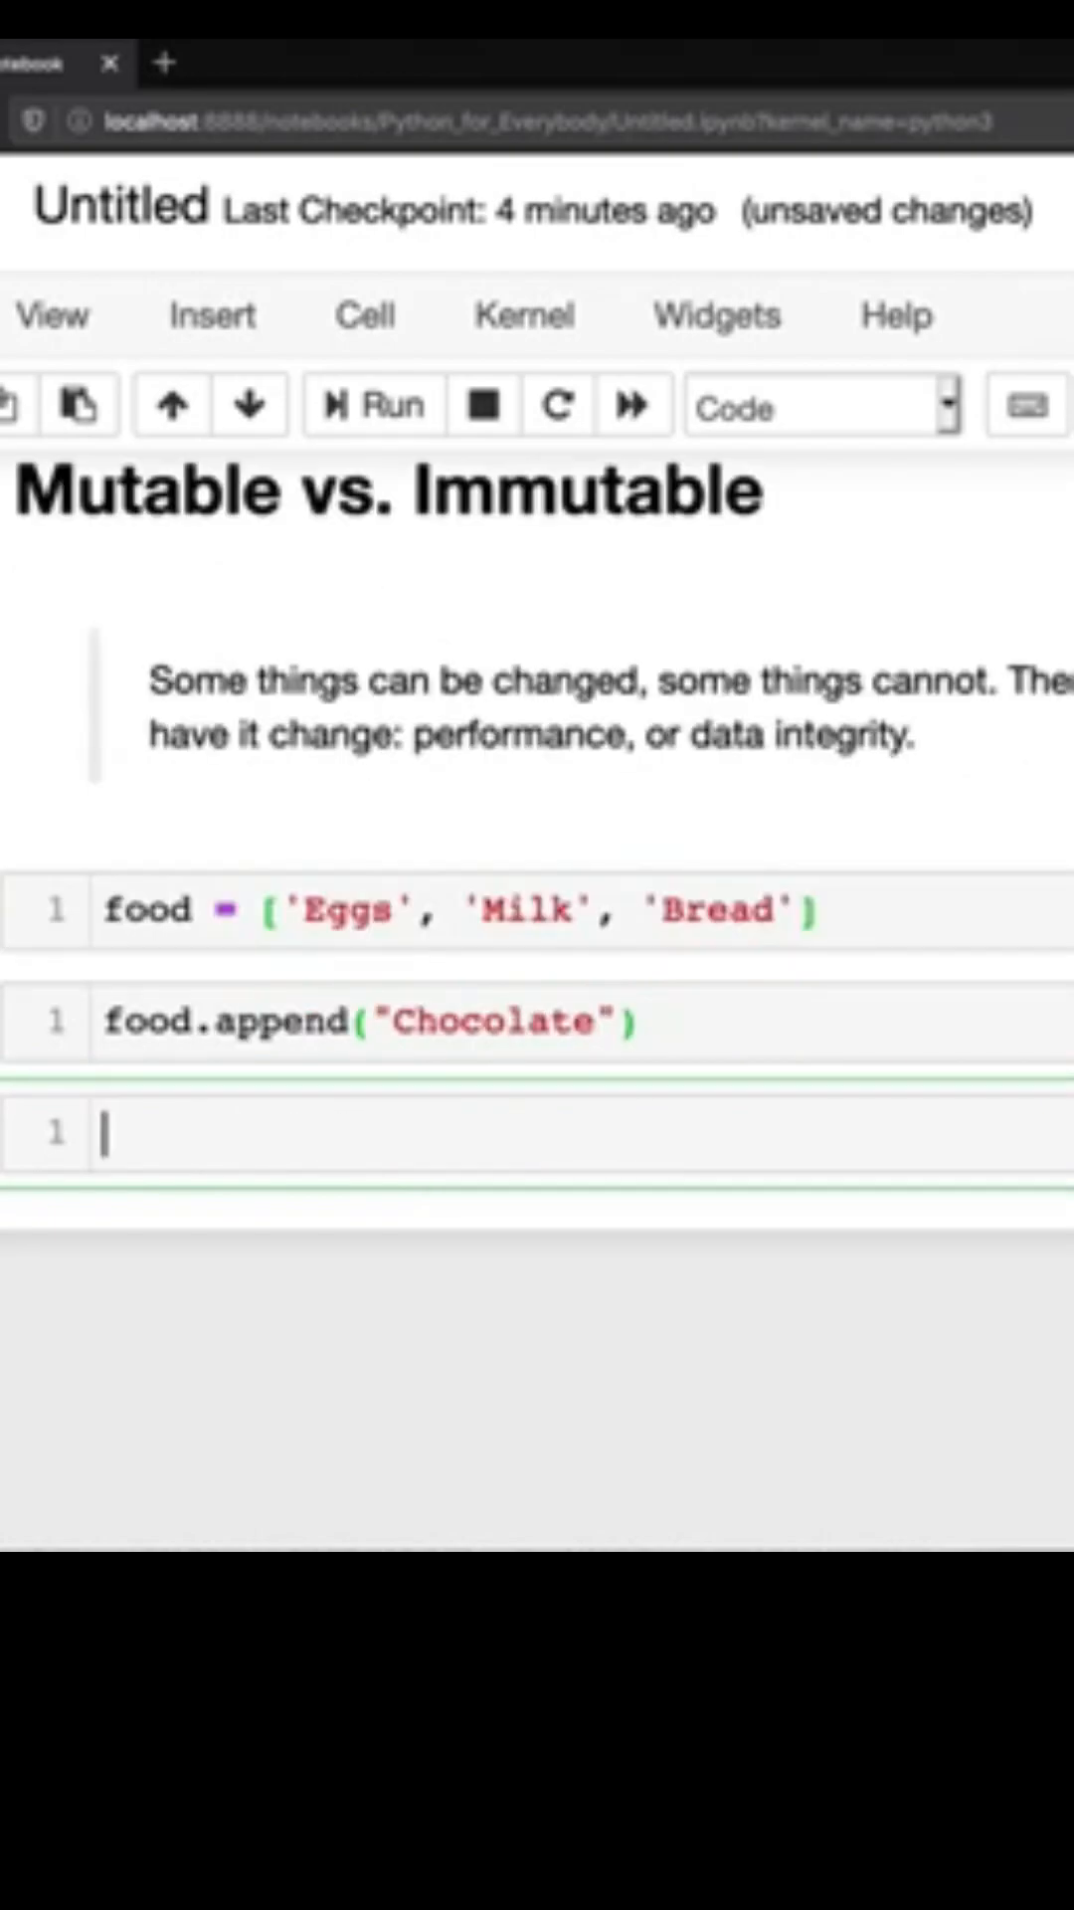
# - Add a food display cell, run all cells, and highlight Eggs in the output
pyautogui.write('food')
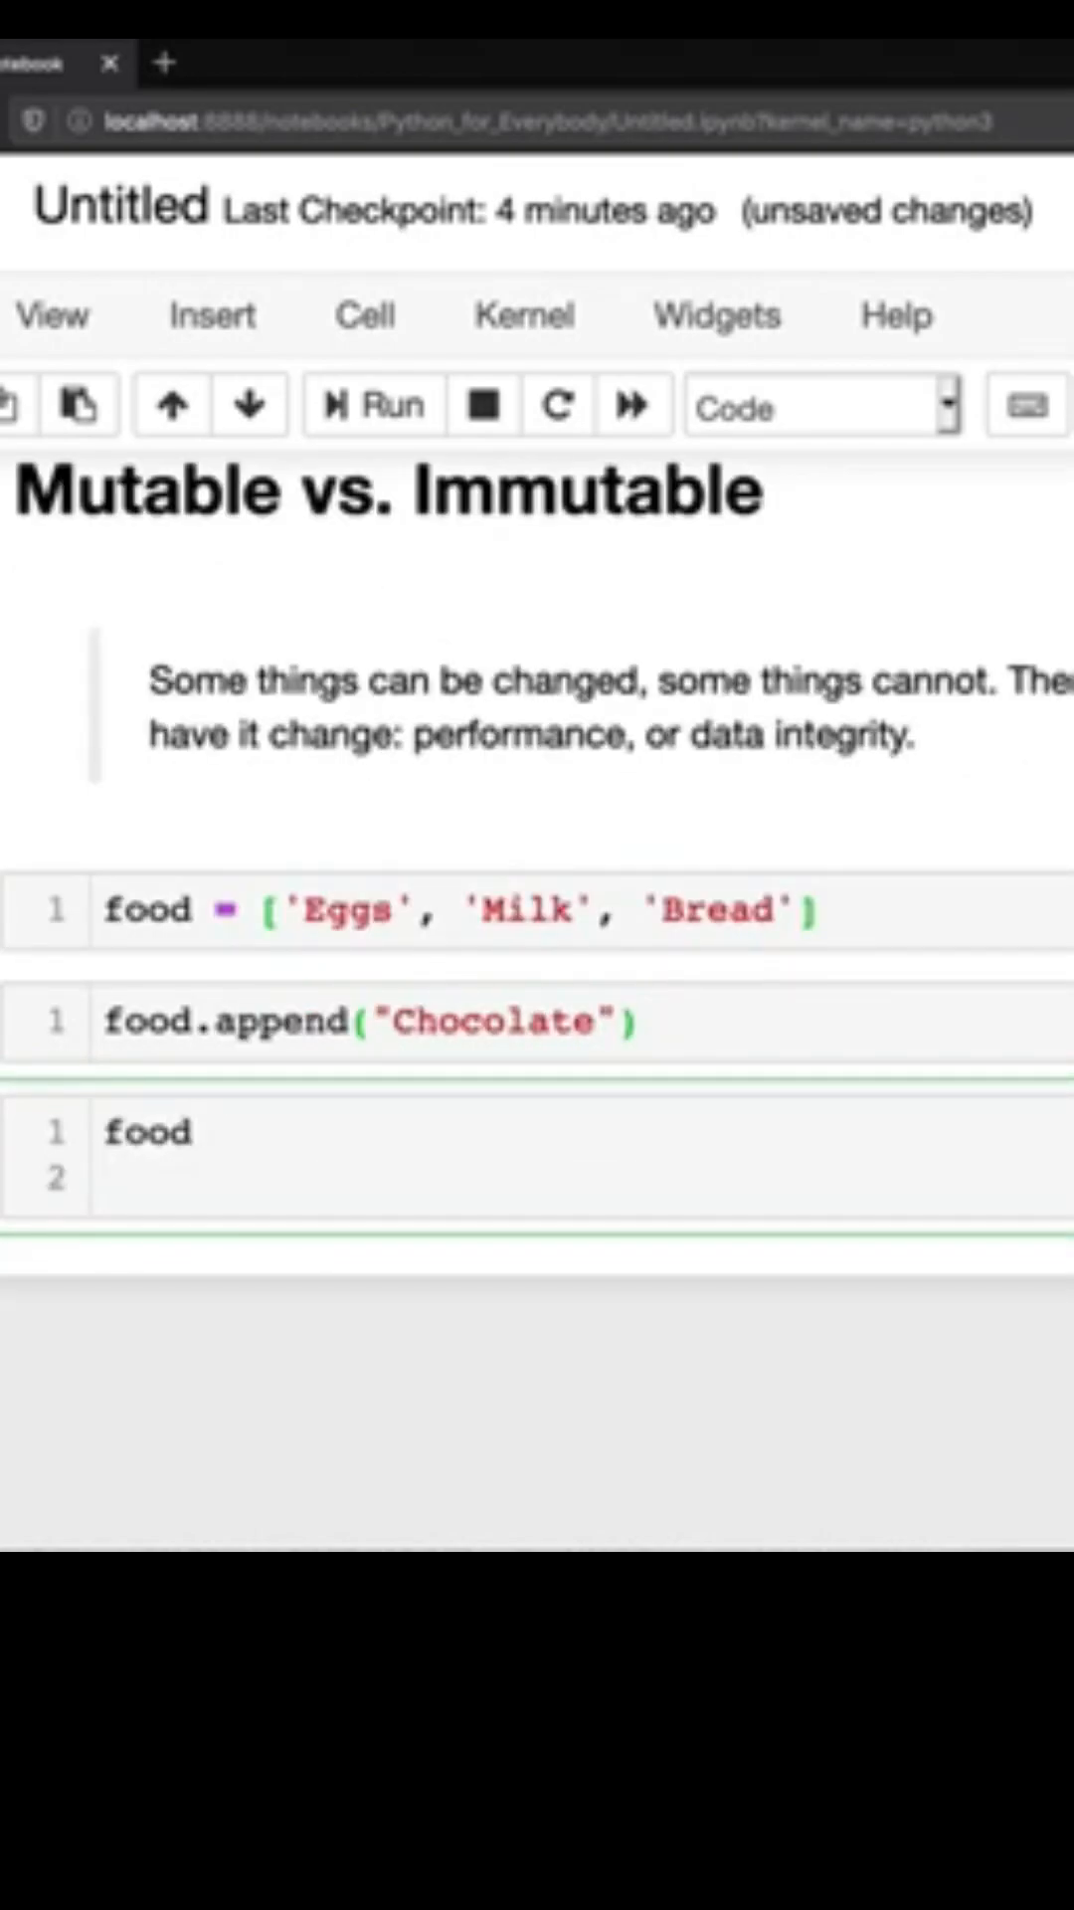
pyautogui.click(371, 405)
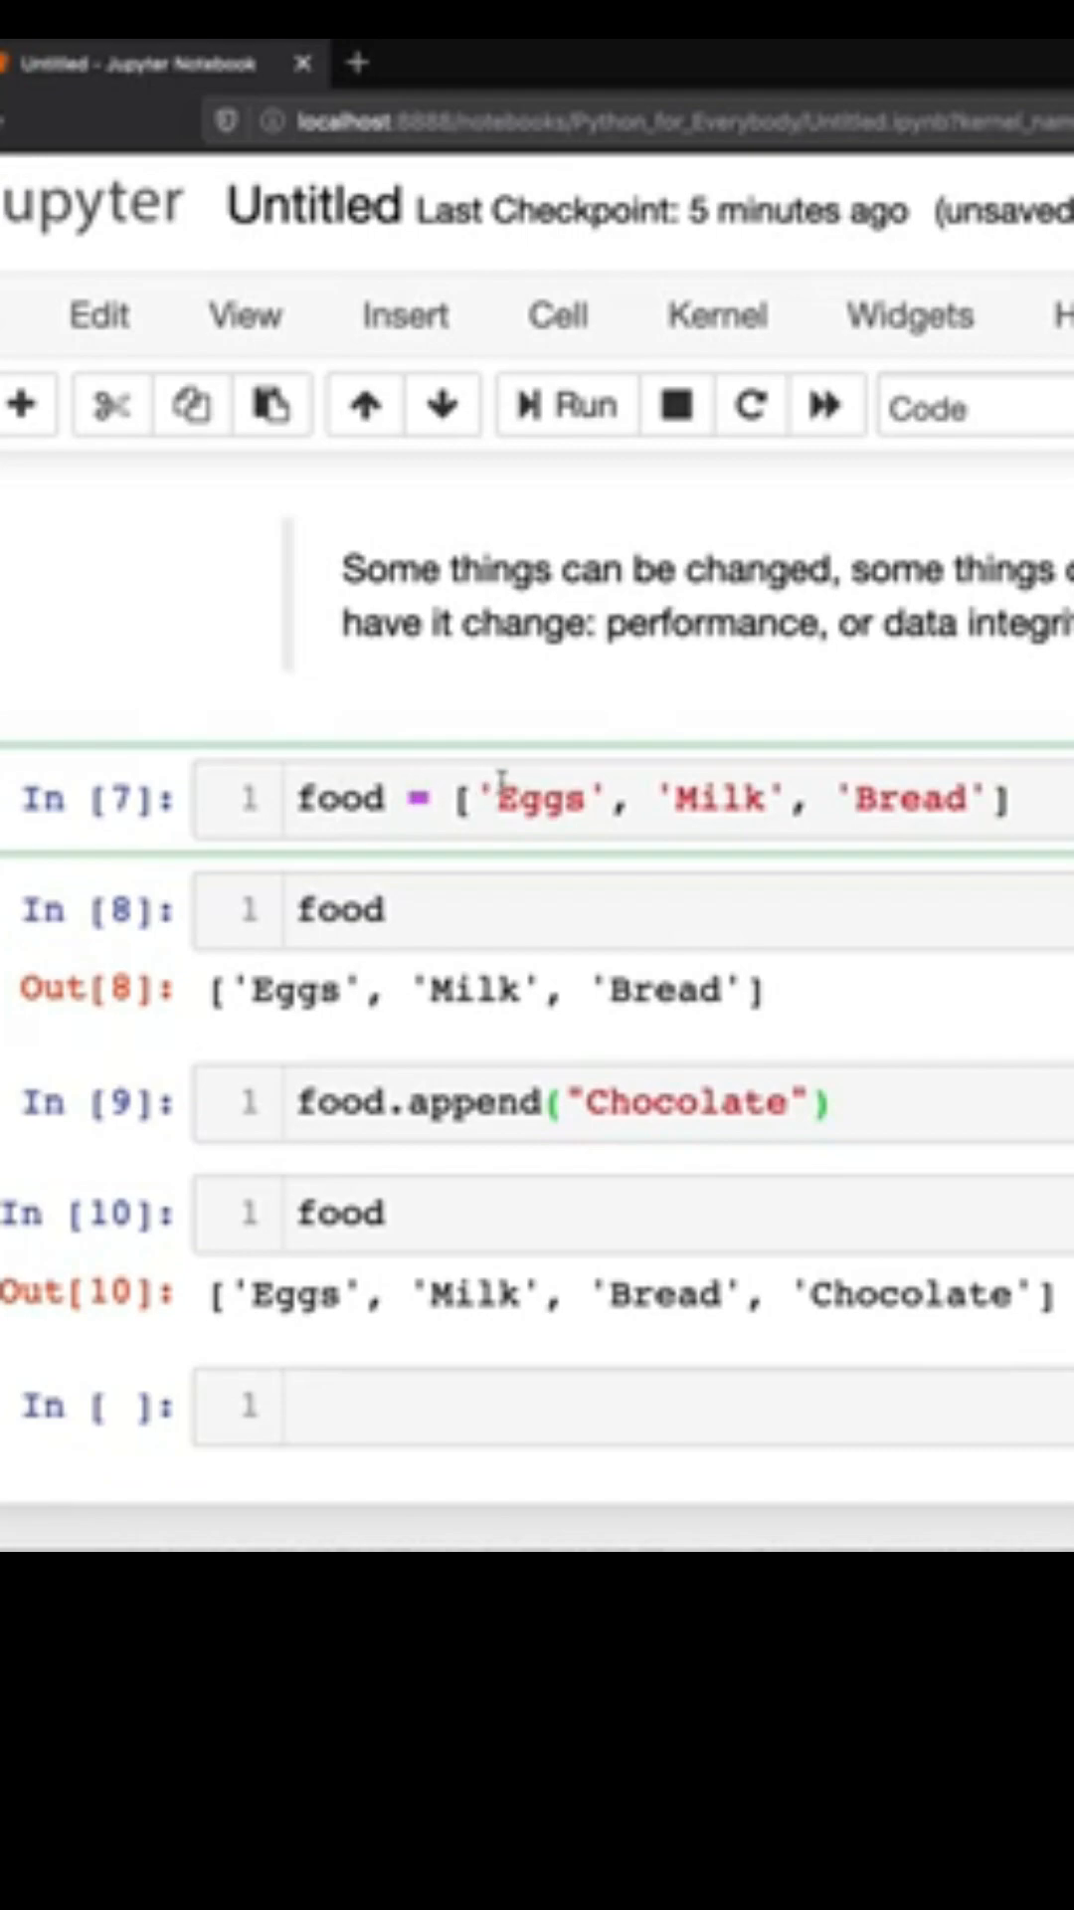
pyautogui.doubleClick(262, 987)
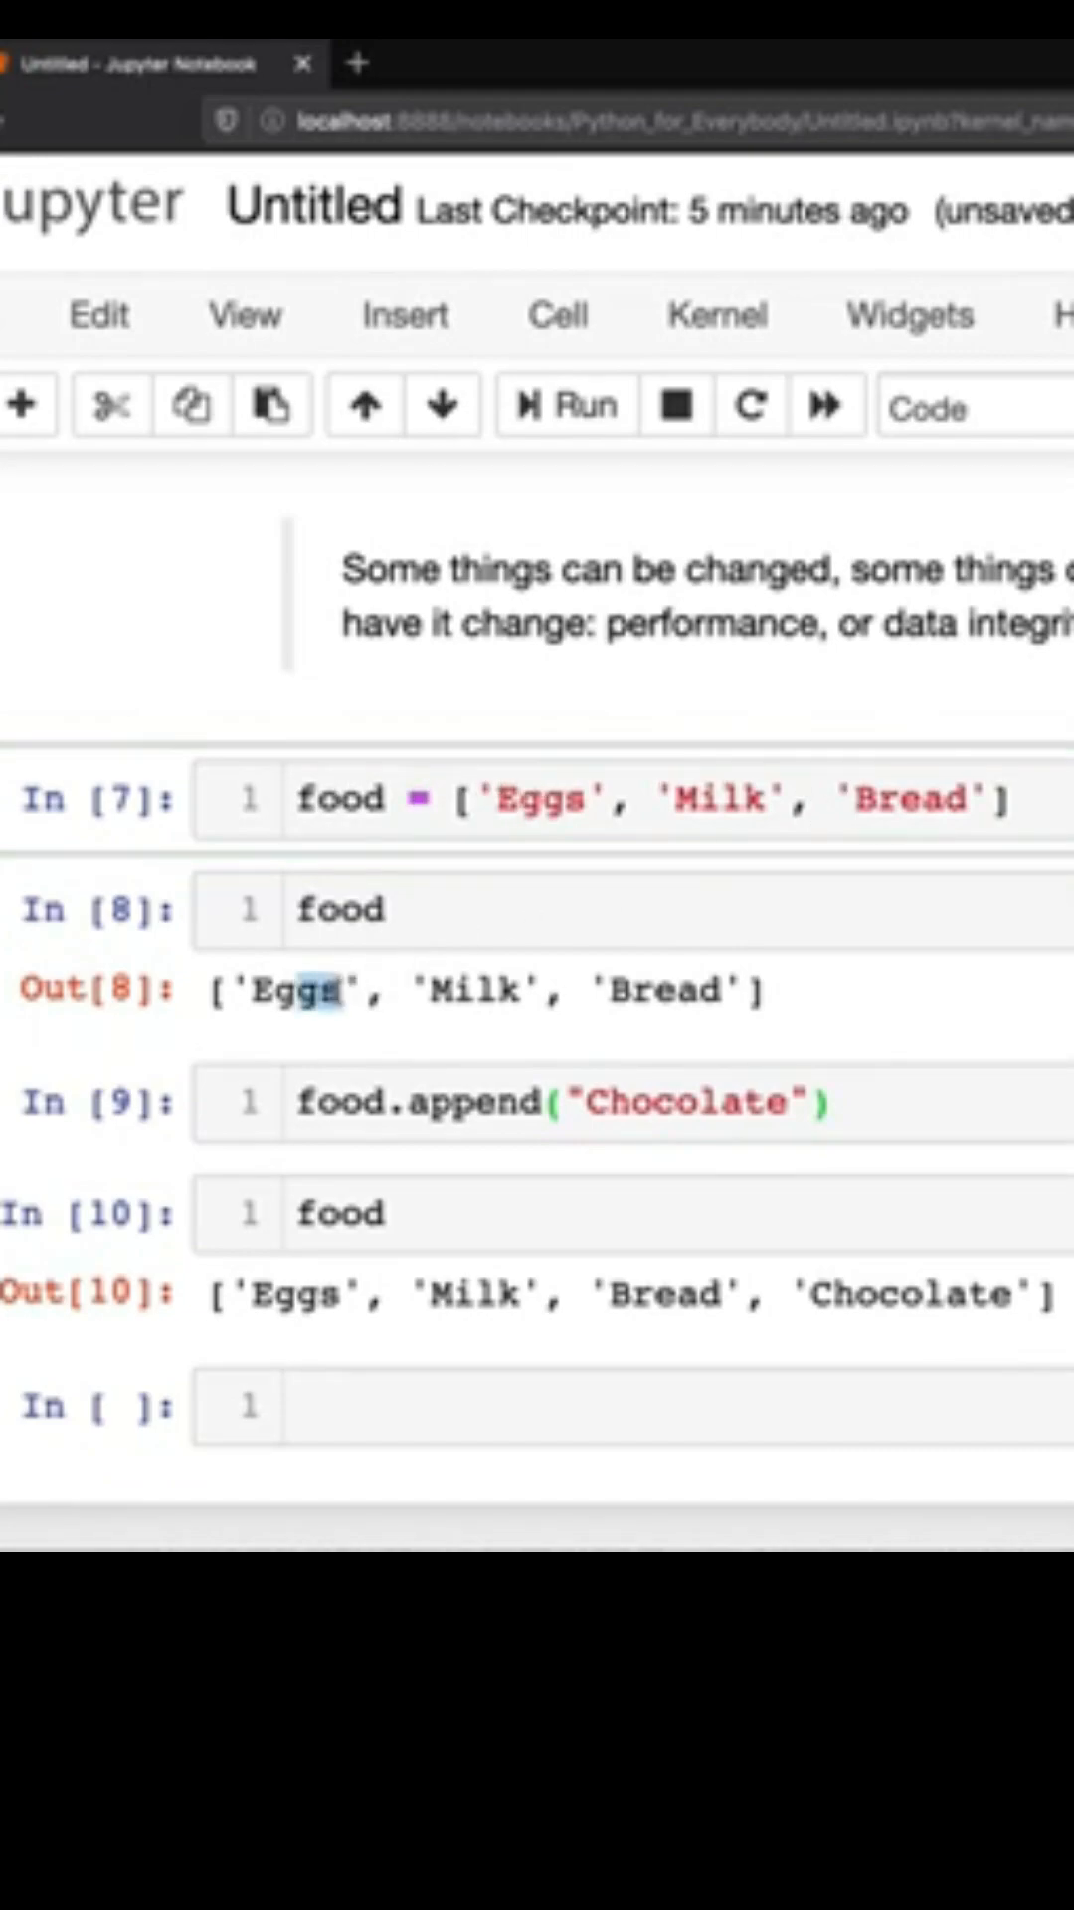